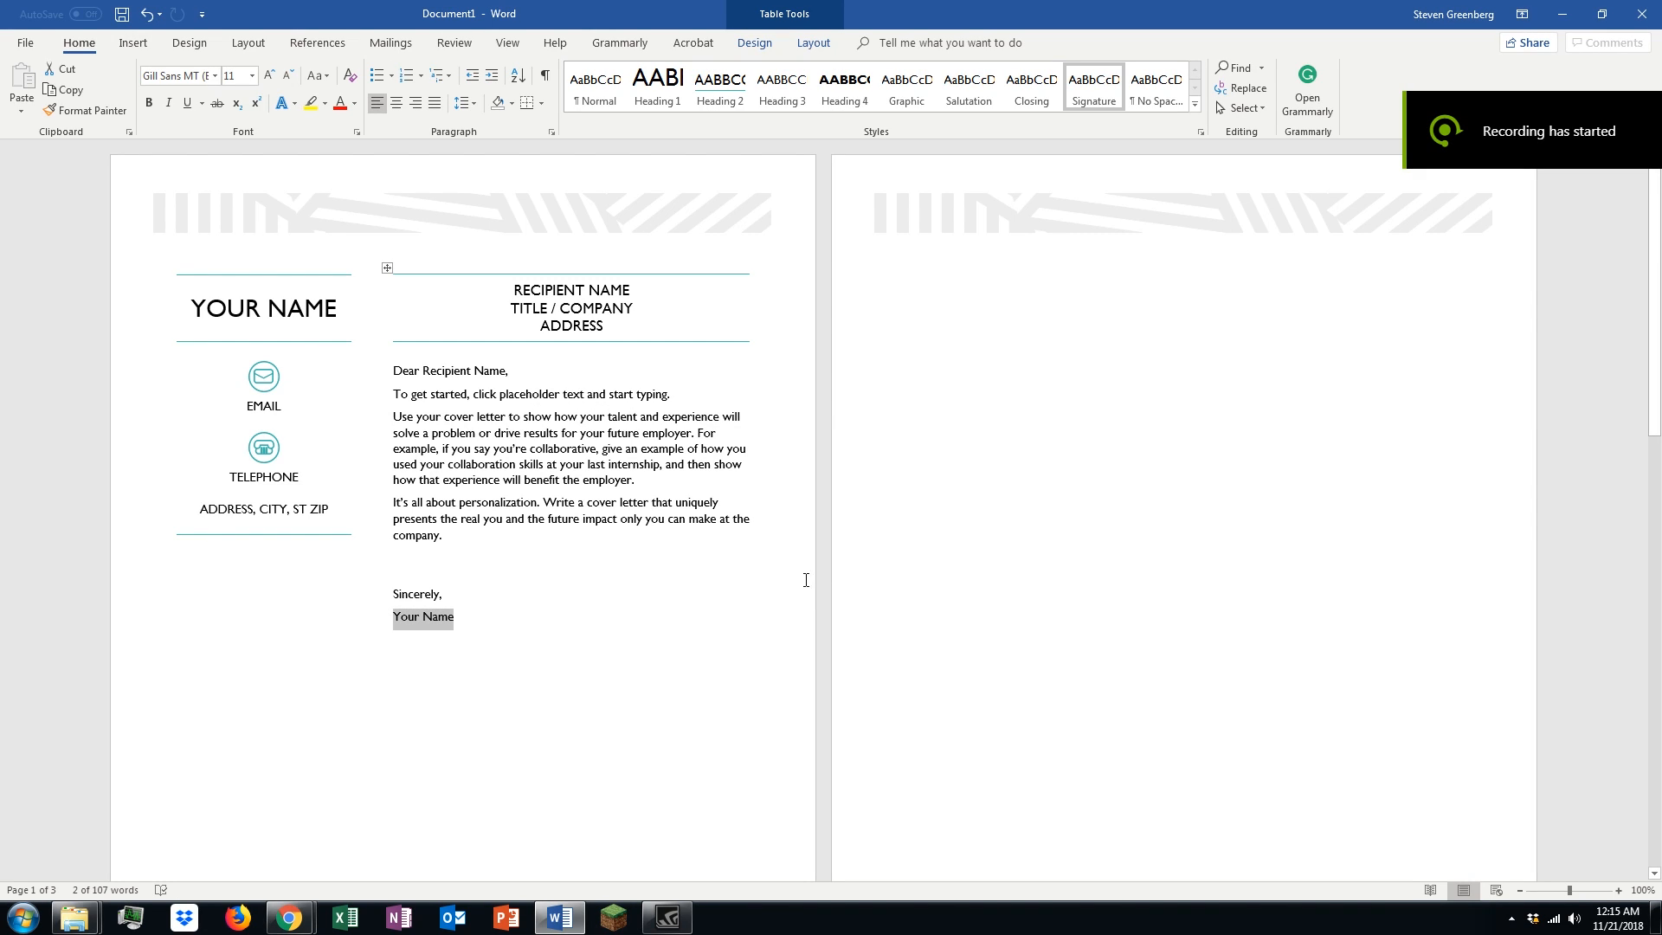
{"action": "mouse_move", "coordinate": [620, 490]}
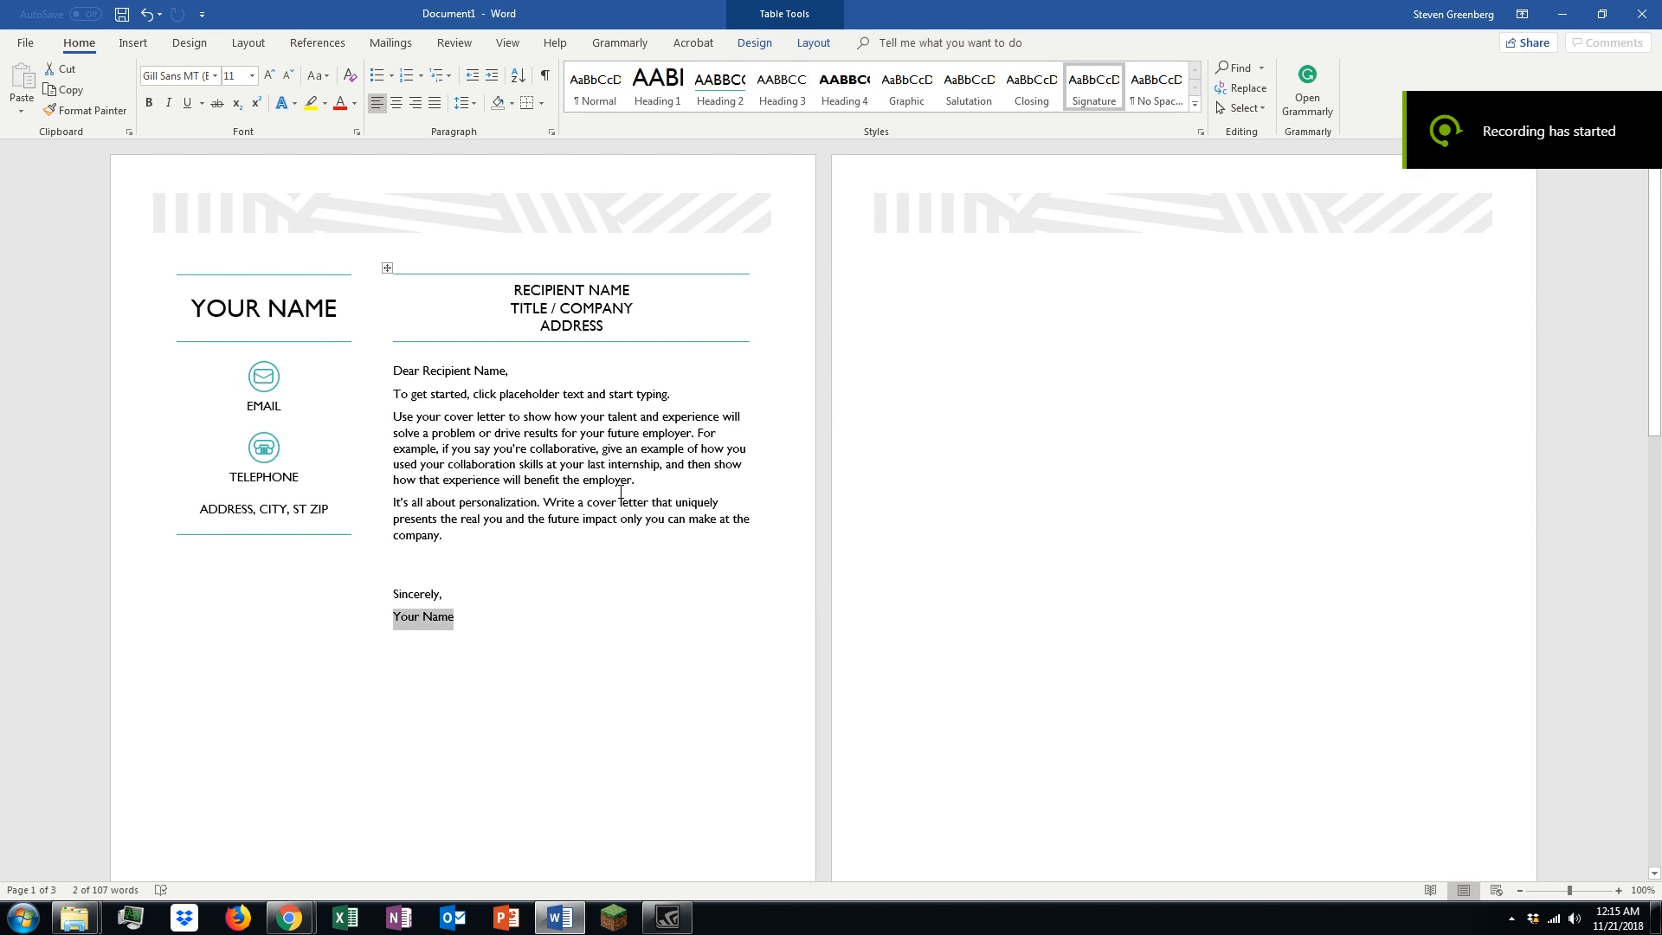
{"action": "mouse_move", "coordinate": [836, 499]}
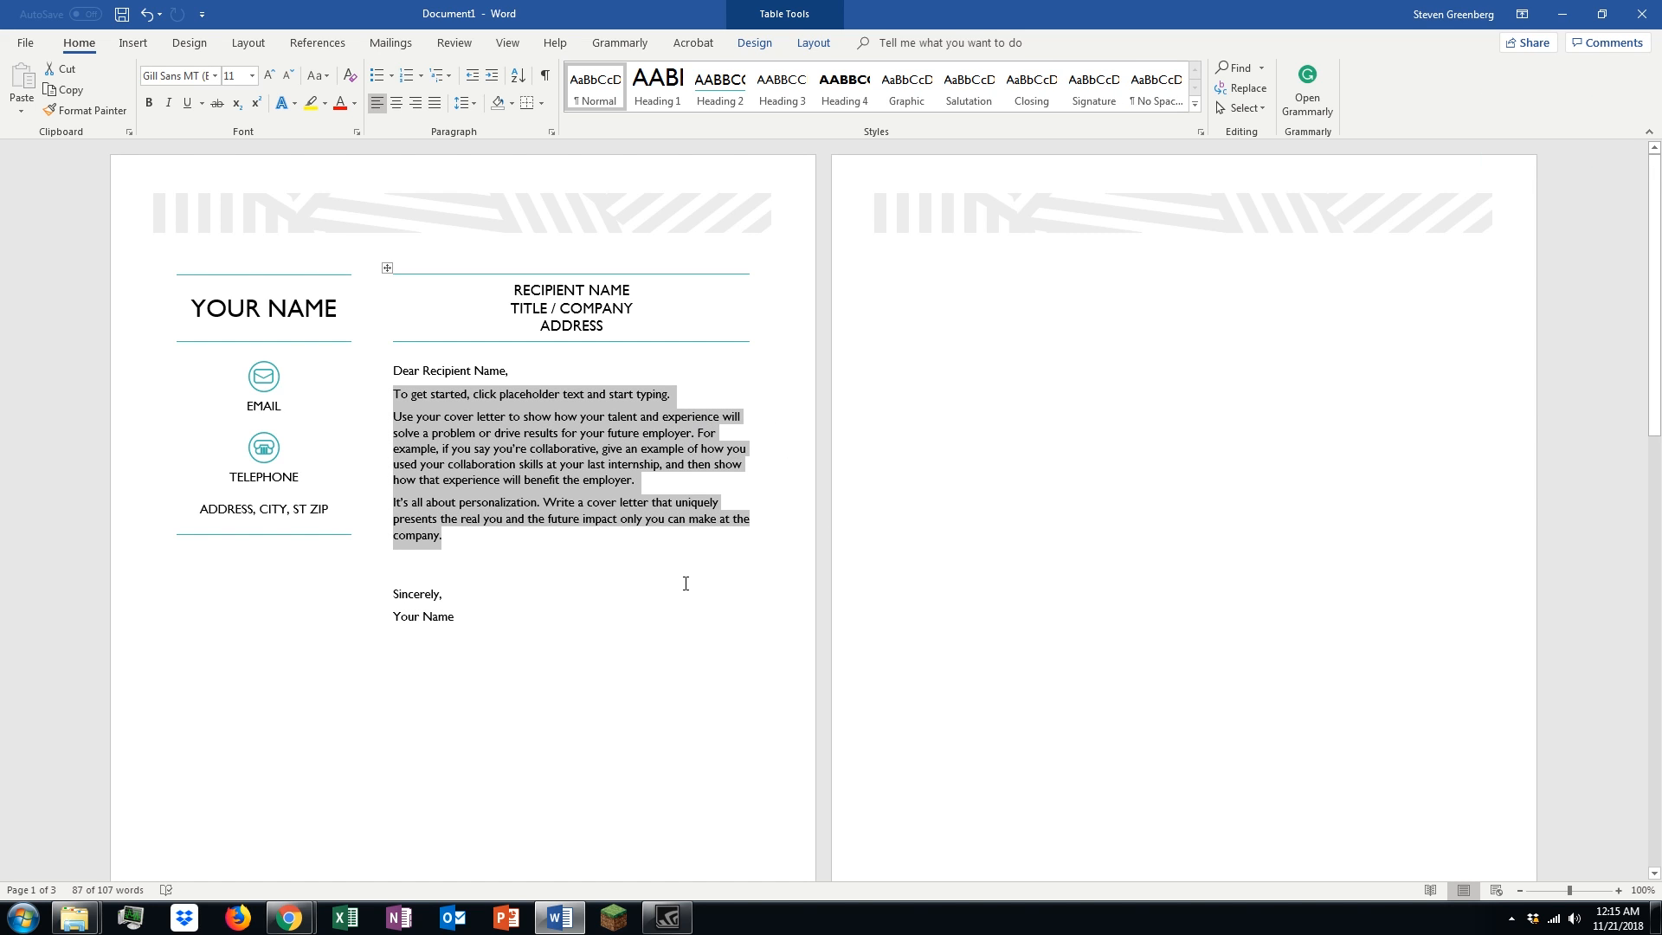
- Scroll down to bring the blank third page of the cover letter into view
{"action": "scroll", "scroll_direction": "down", "scroll_amount": 3}
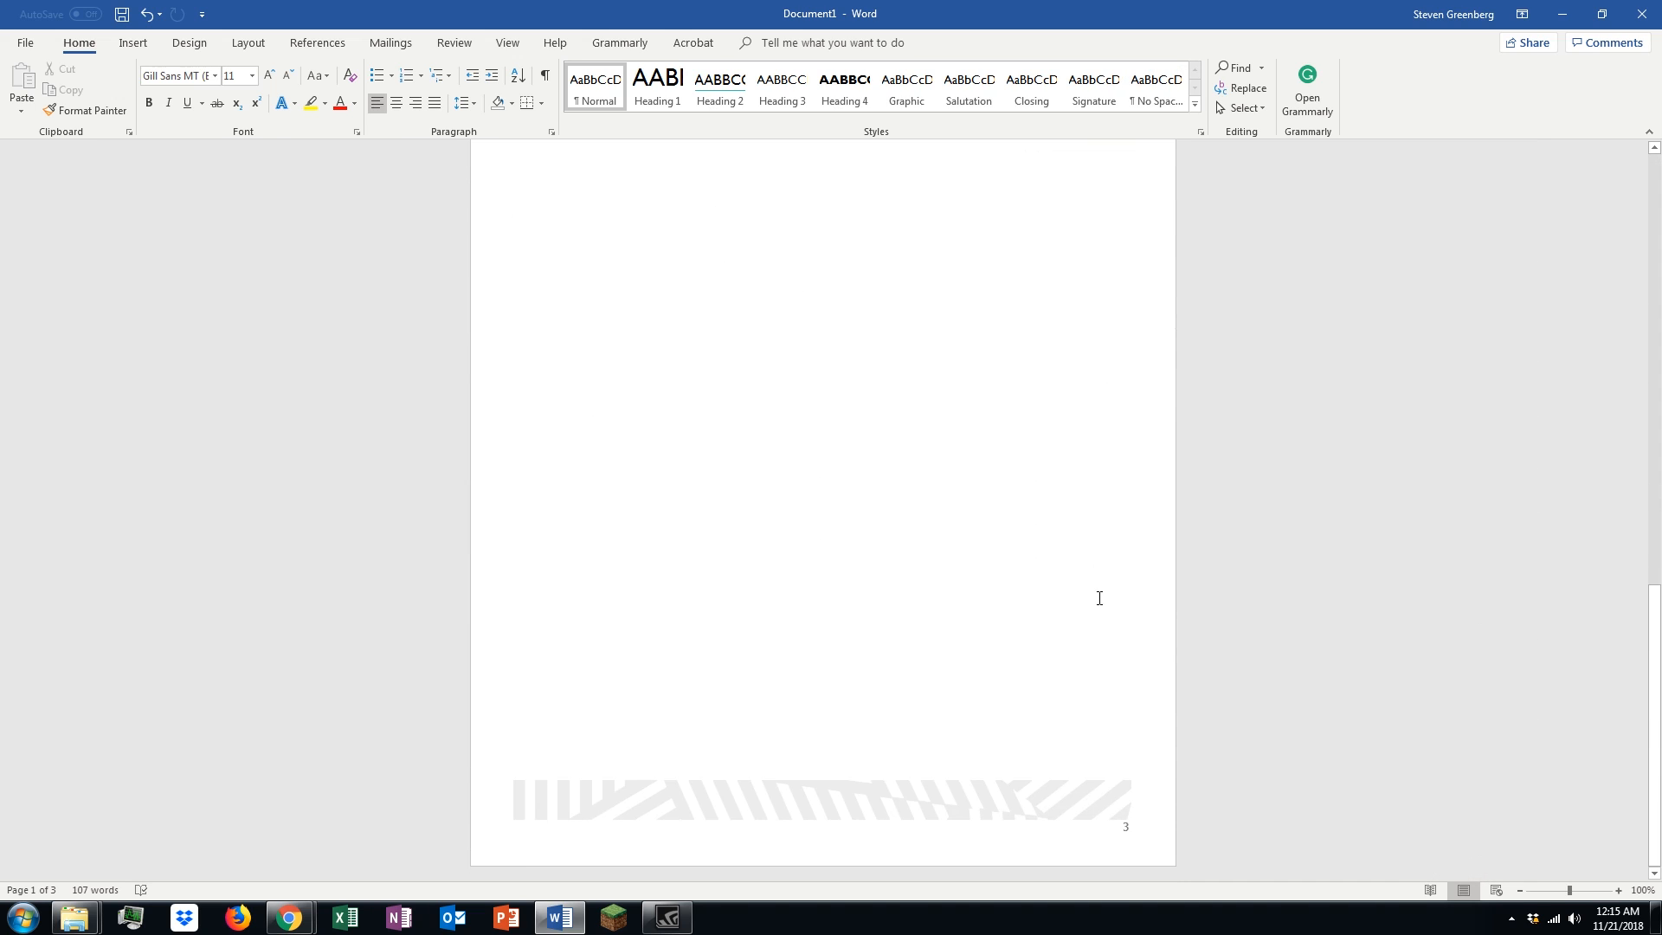
- Scroll through the cover letter so its first two pages are showing again
{"action": "scroll", "scroll_direction": "down", "scroll_amount": 3}
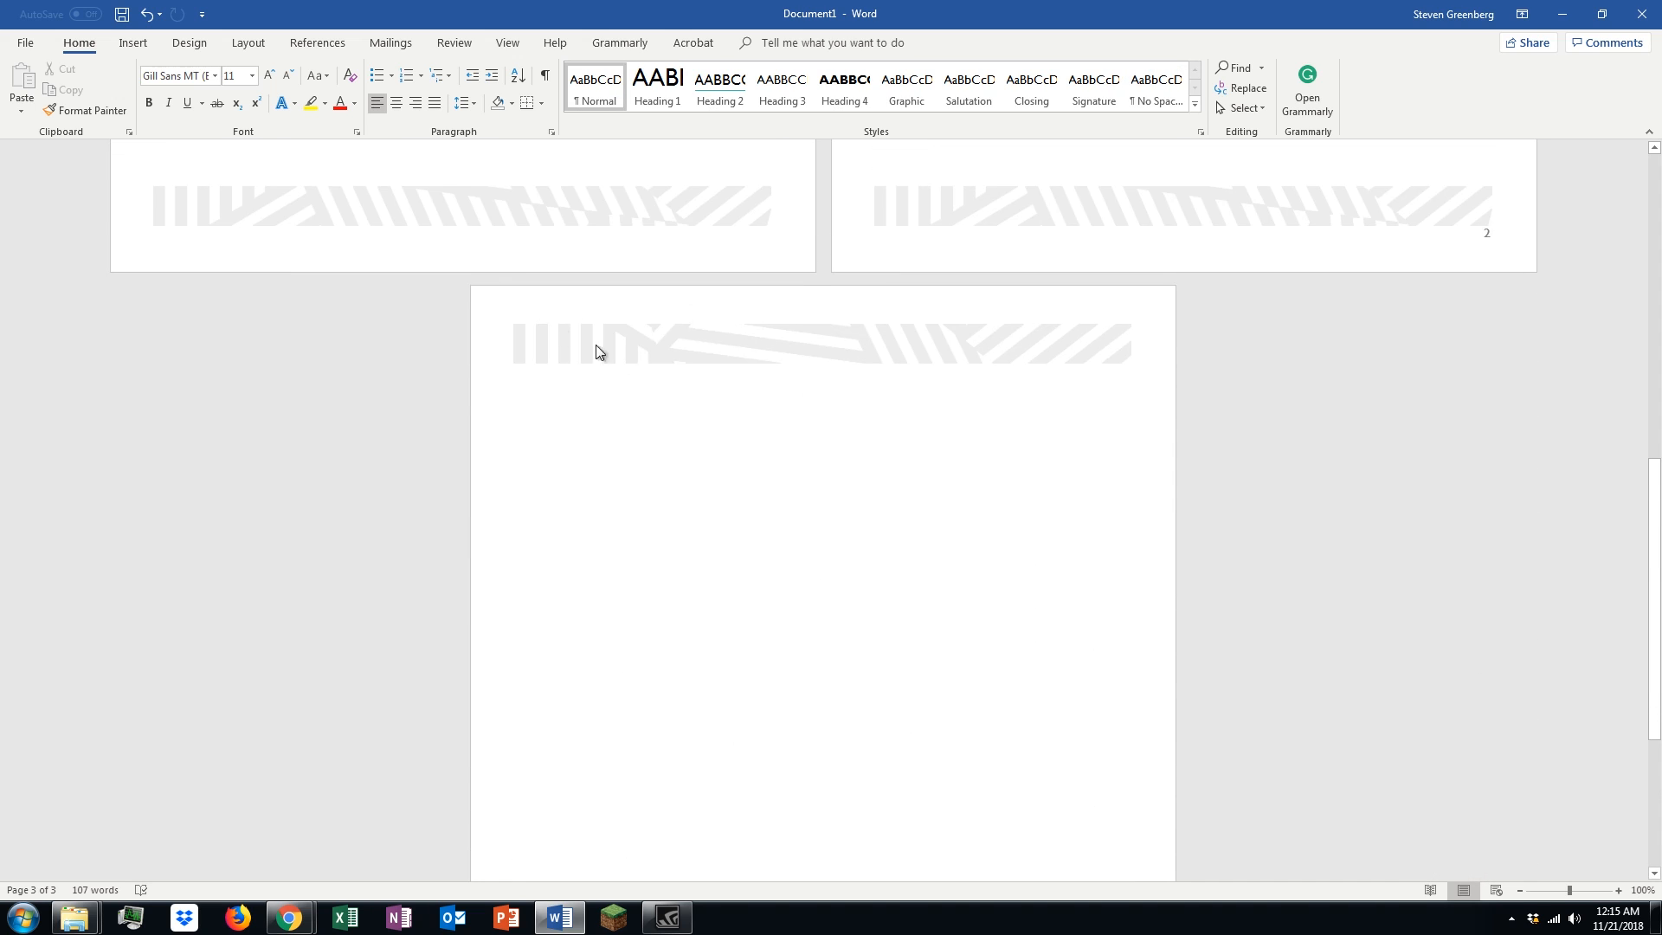
{"action": "scroll", "scroll_direction": "down", "scroll_amount": 3}
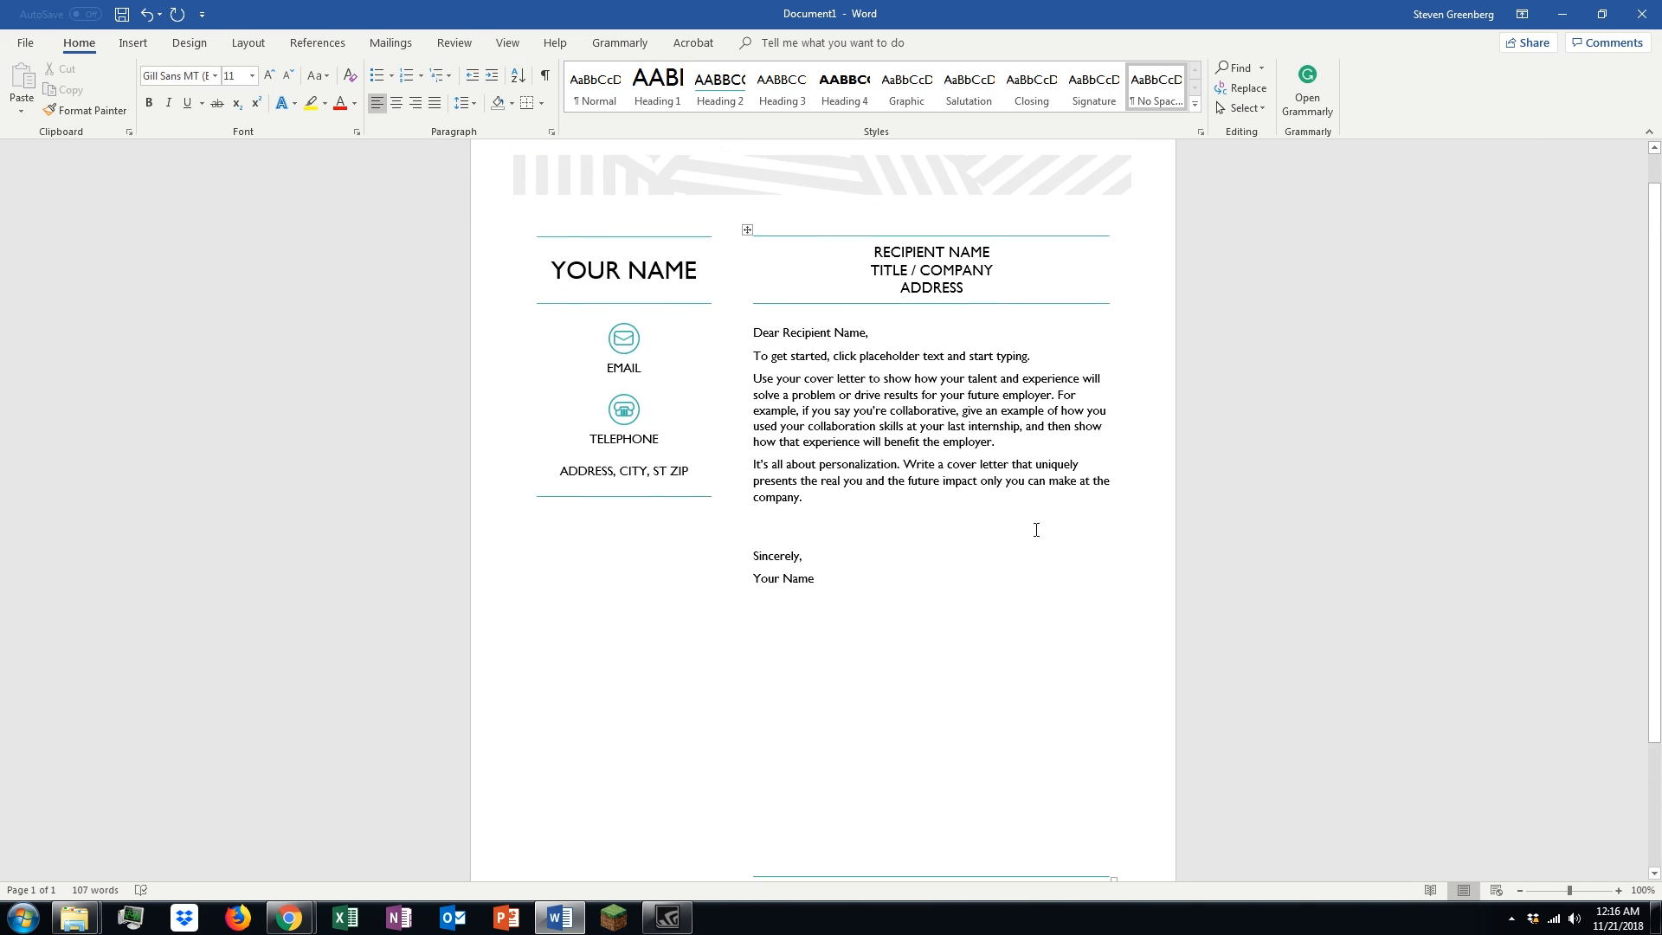
{"action": "scroll", "scroll_direction": "down", "scroll_amount": 3}
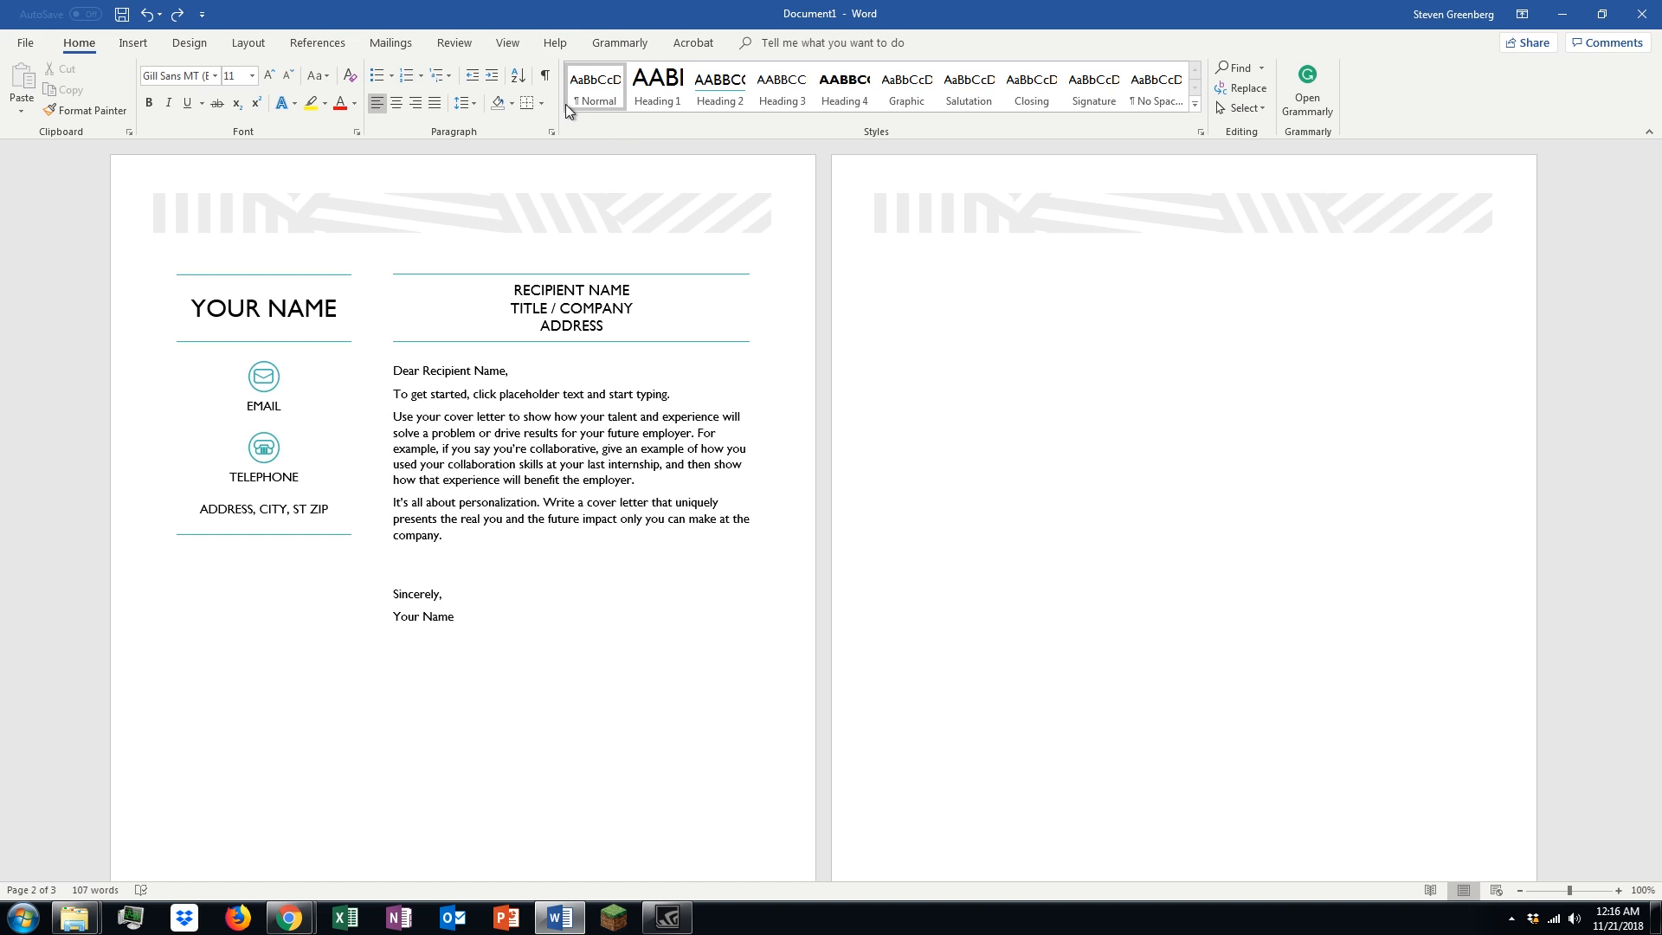
{"action": "mouse_move", "coordinate": [545, 74]}
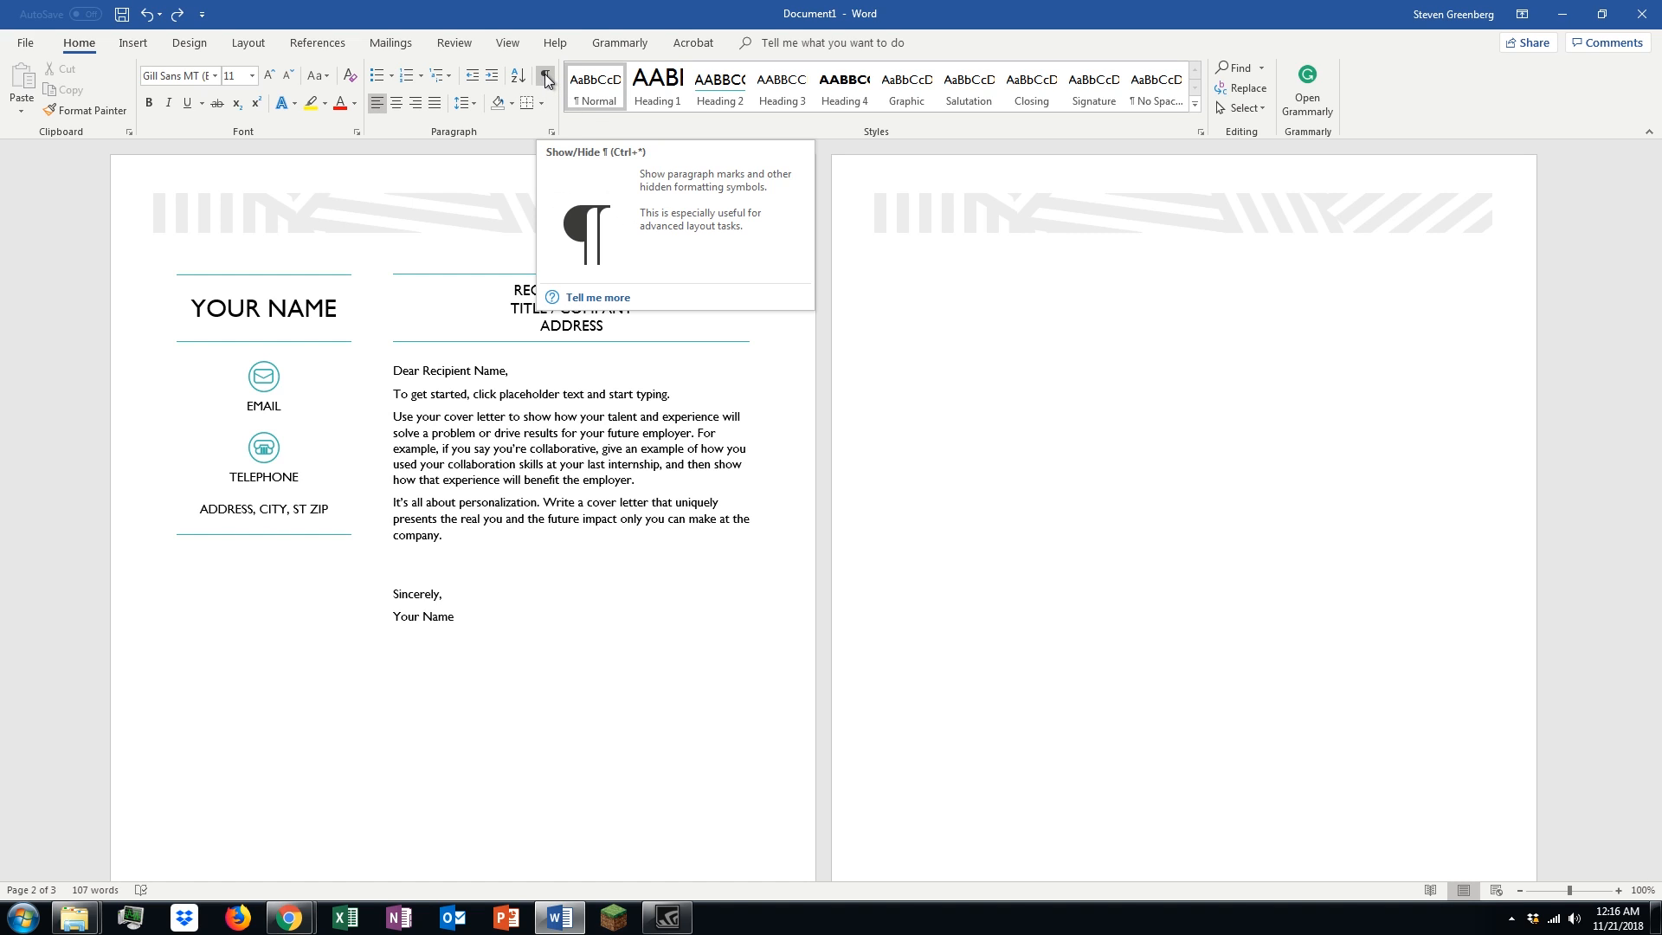
{"action": "mouse_move", "coordinate": [124, 73]}
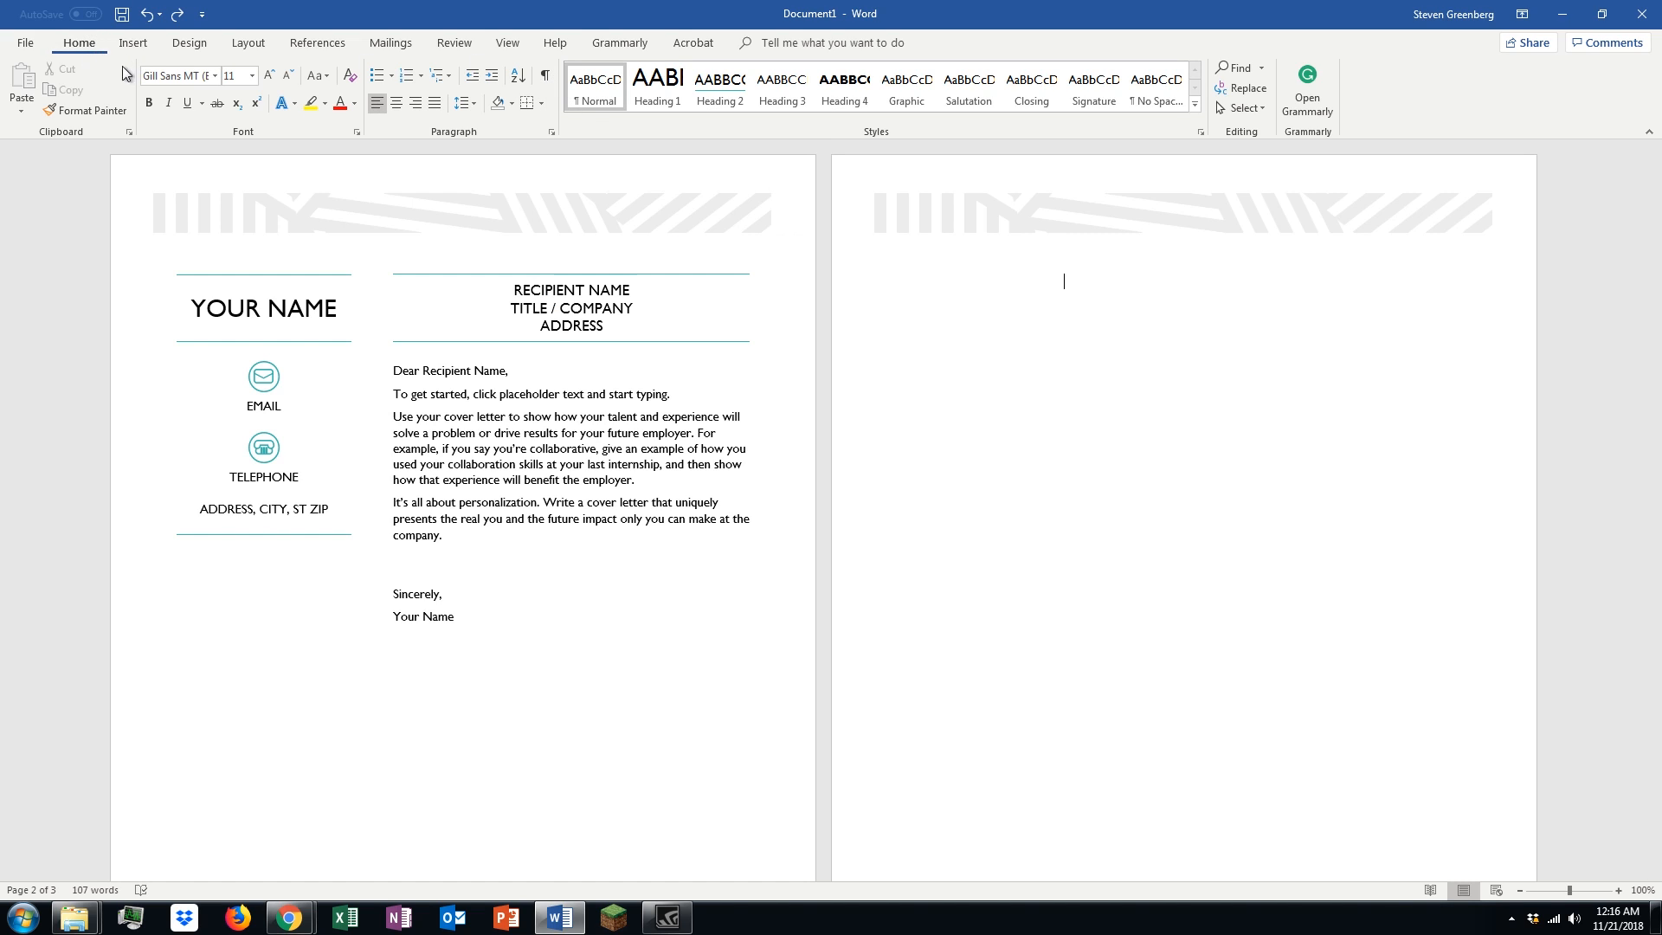
{"action": "mouse_move", "coordinate": [544, 75]}
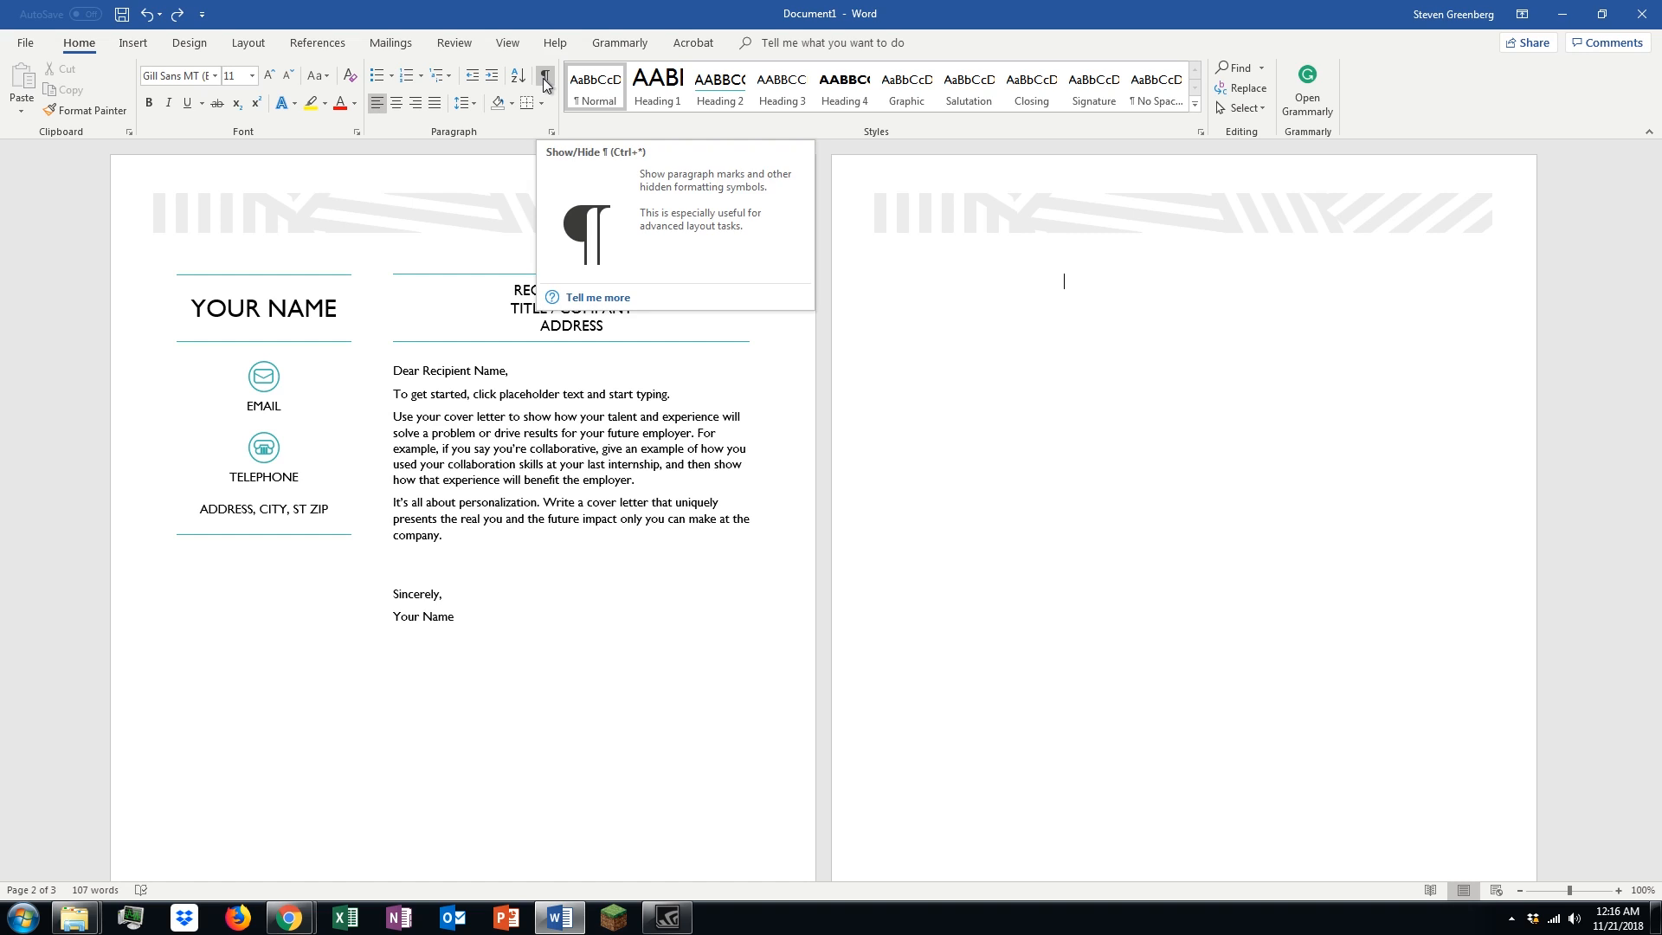
- Show formatting marks via the Home-tab ¶ button, revealing the page break on page 2
{"action": "left_click", "coordinate": [544, 75]}
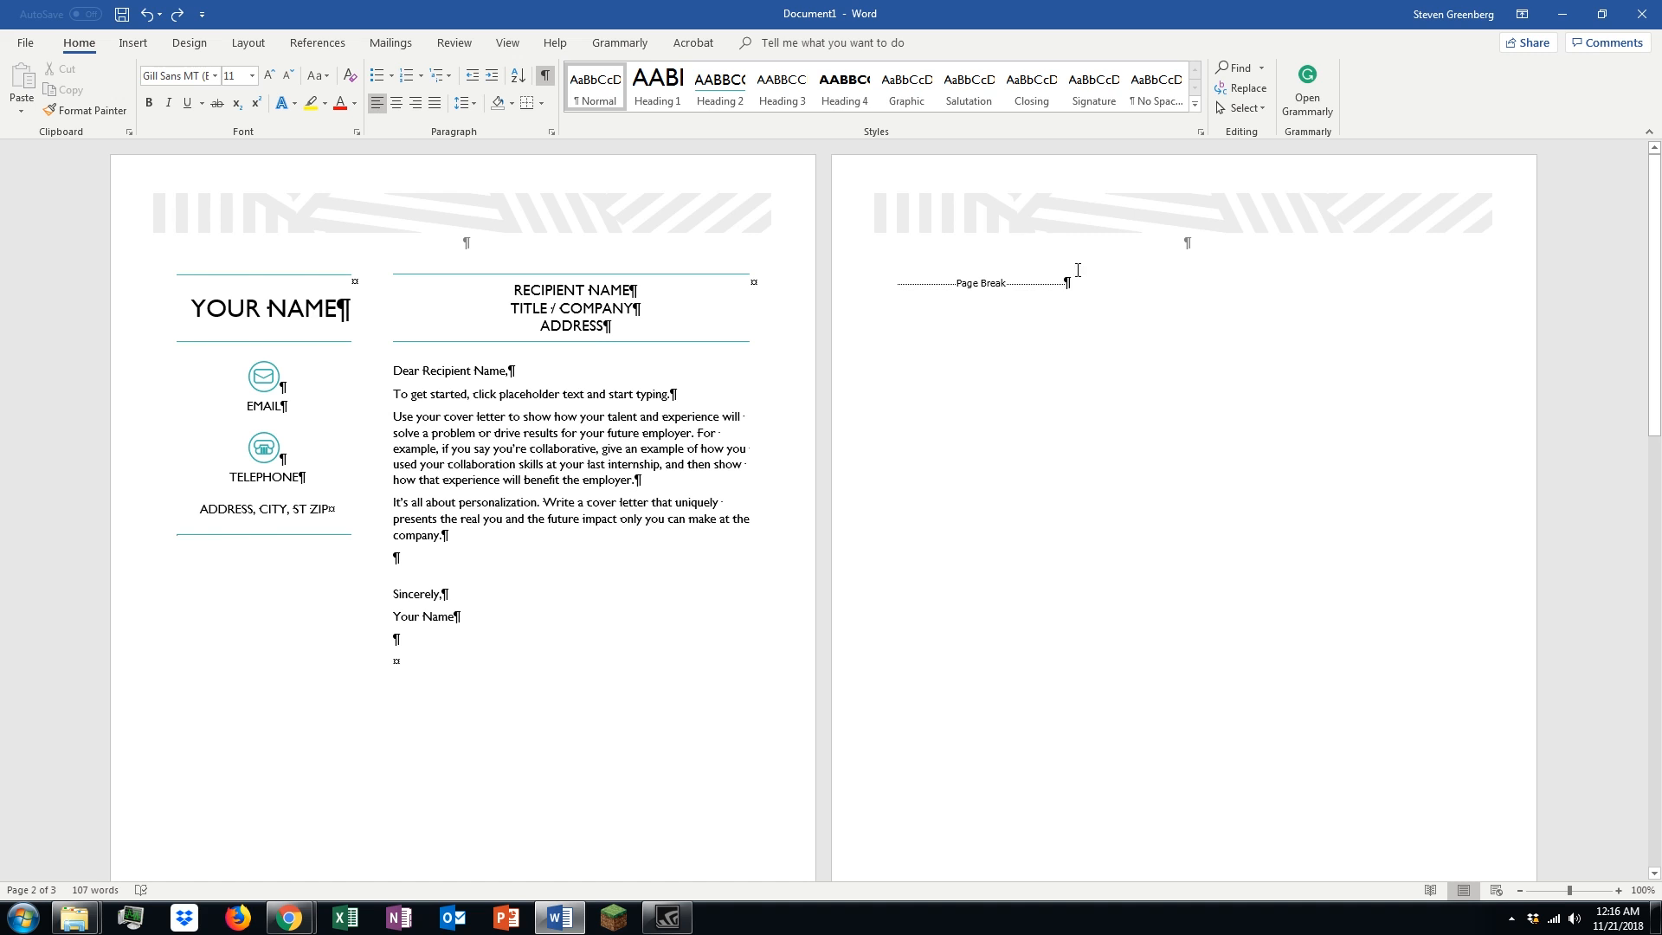
{"action": "scroll", "scroll_direction": "down", "scroll_amount": 3}
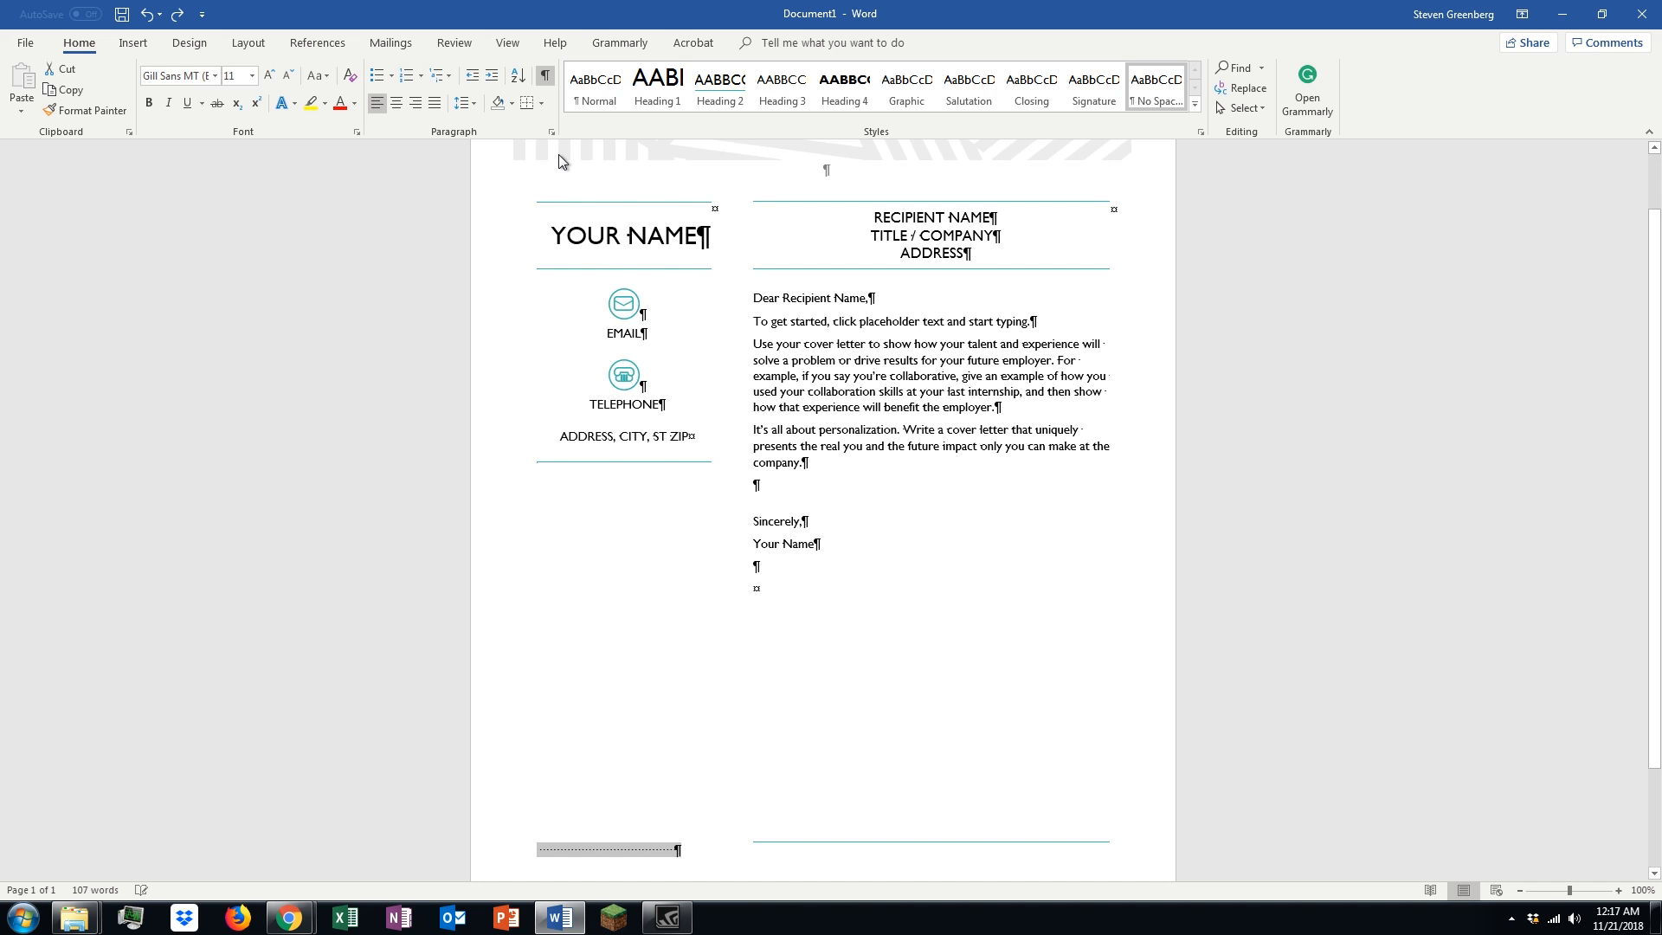
{"action": "scroll", "scroll_direction": "down", "scroll_amount": 3}
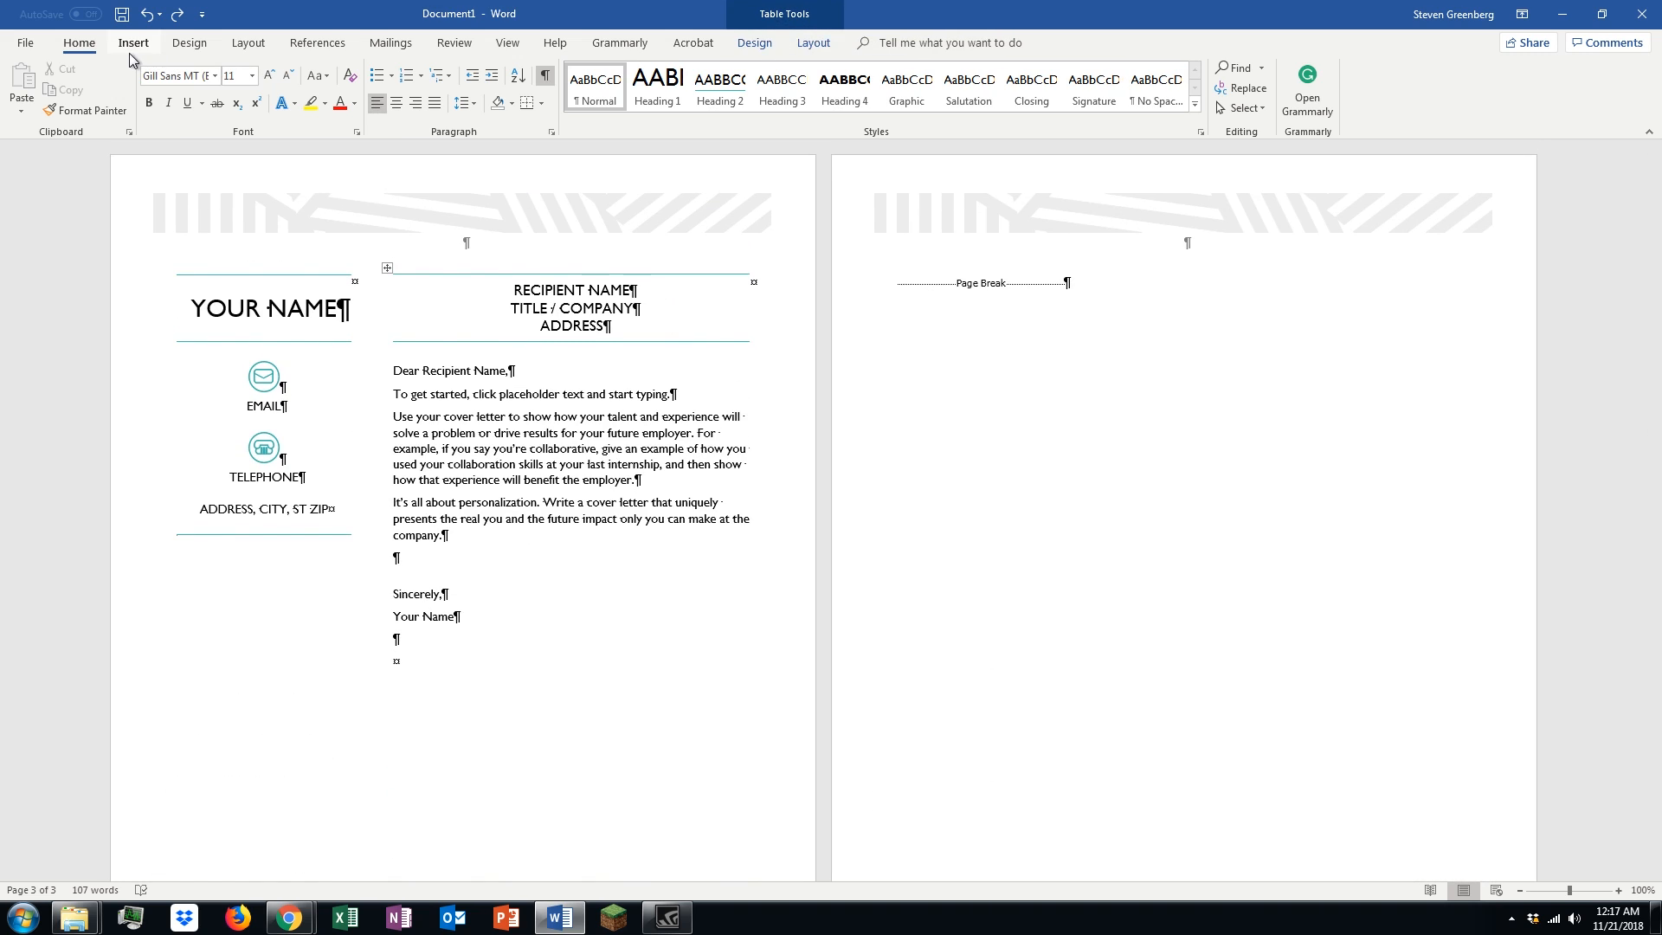
- Use the View tab's Navigation Pane Pages view to select the blank pages and delete their page breaks
{"action": "left_click", "coordinate": [507, 42]}
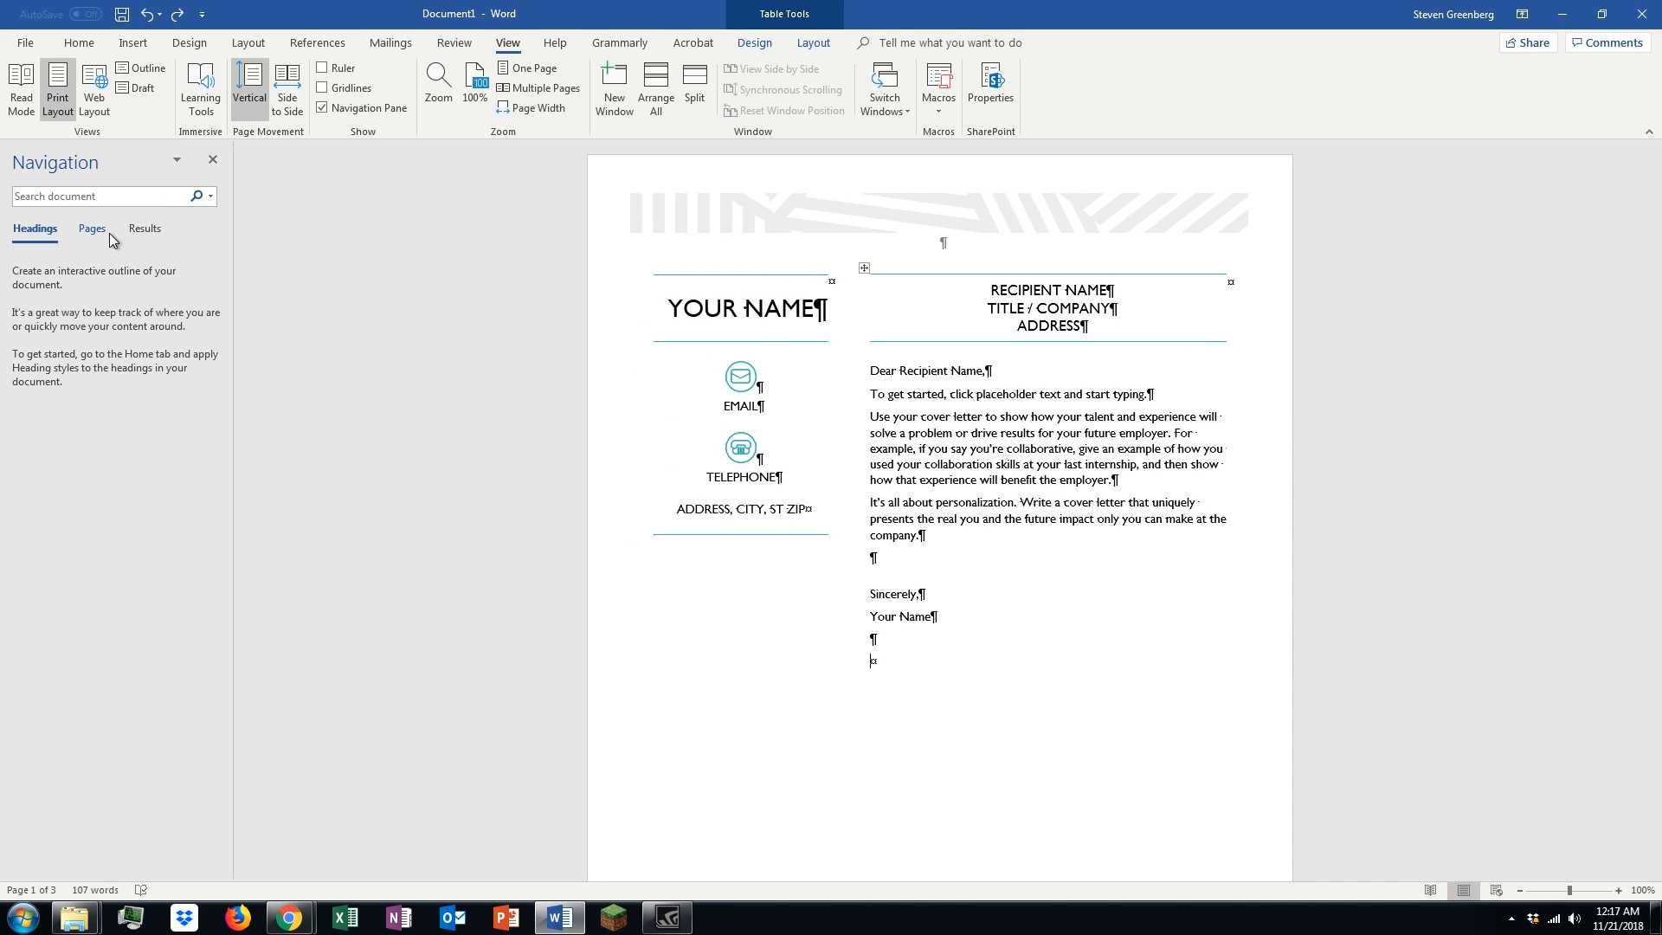
{"action": "left_click", "coordinate": [92, 231]}
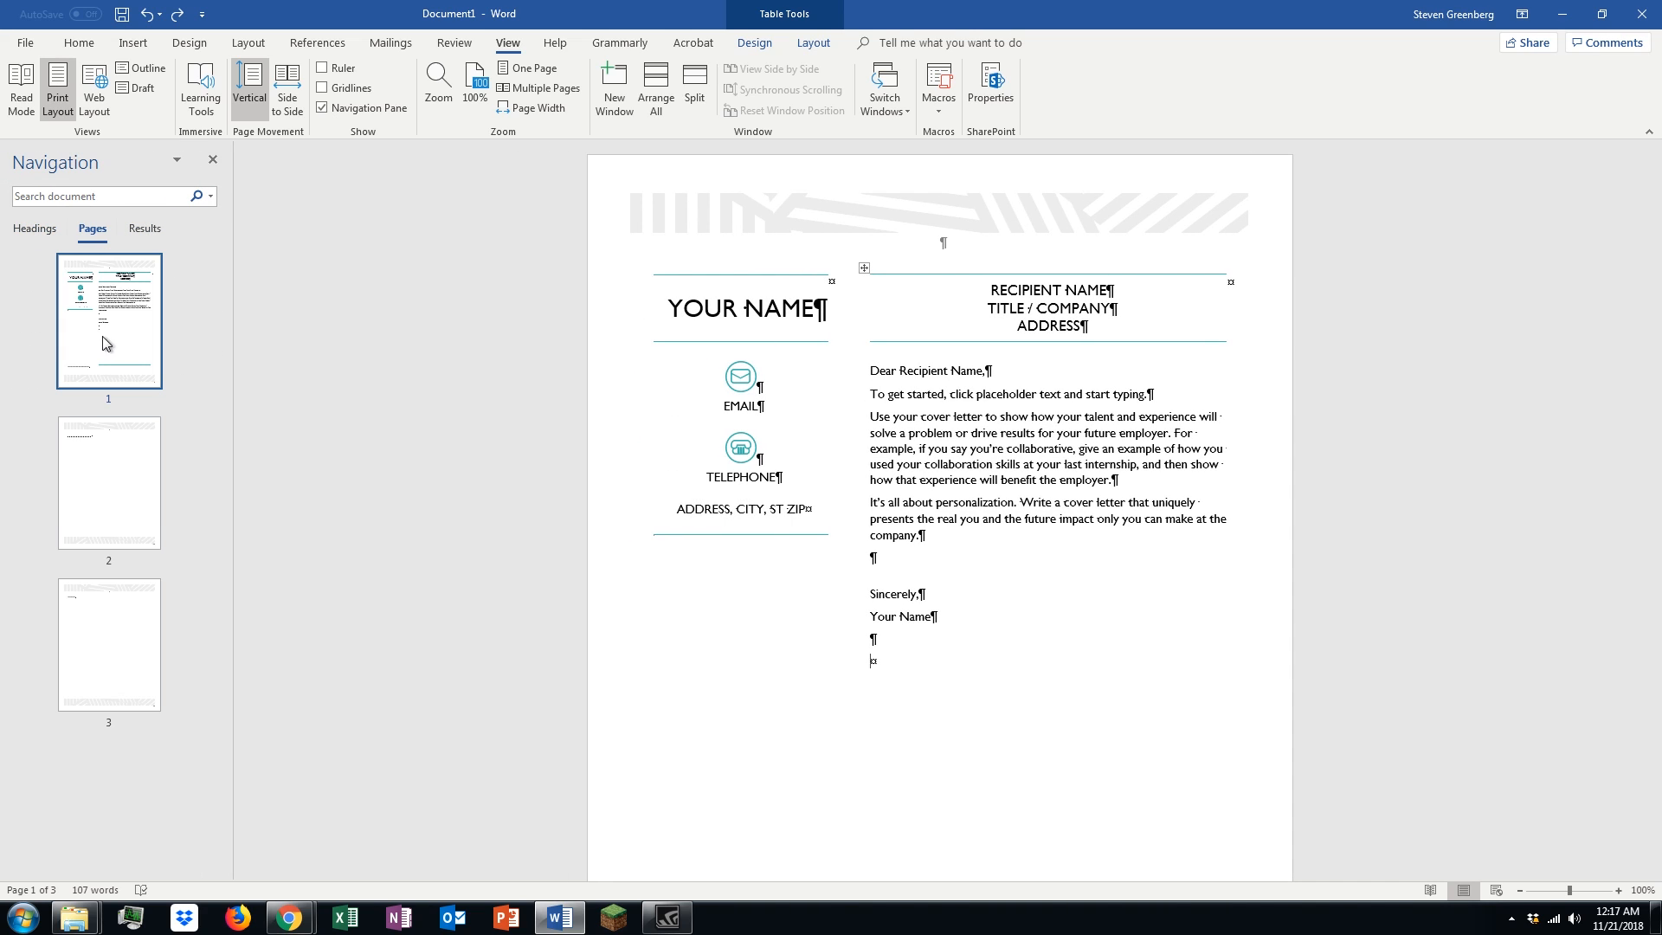
{"action": "left_click", "coordinate": [107, 483]}
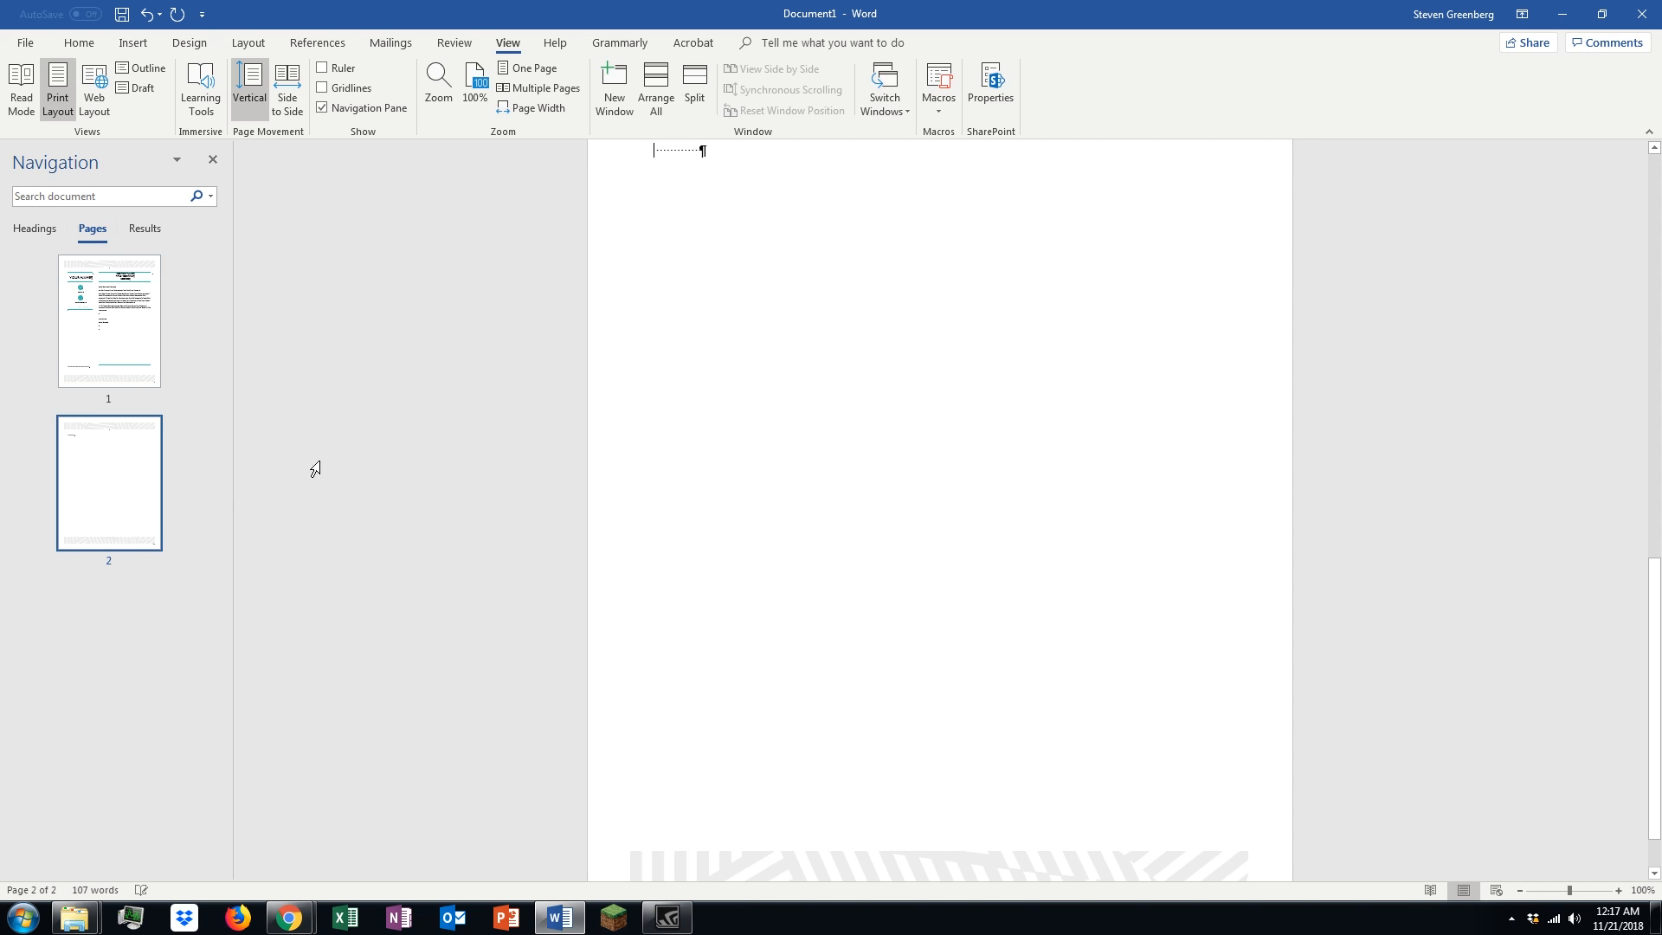
{"action": "mouse_move", "coordinate": [495, 379]}
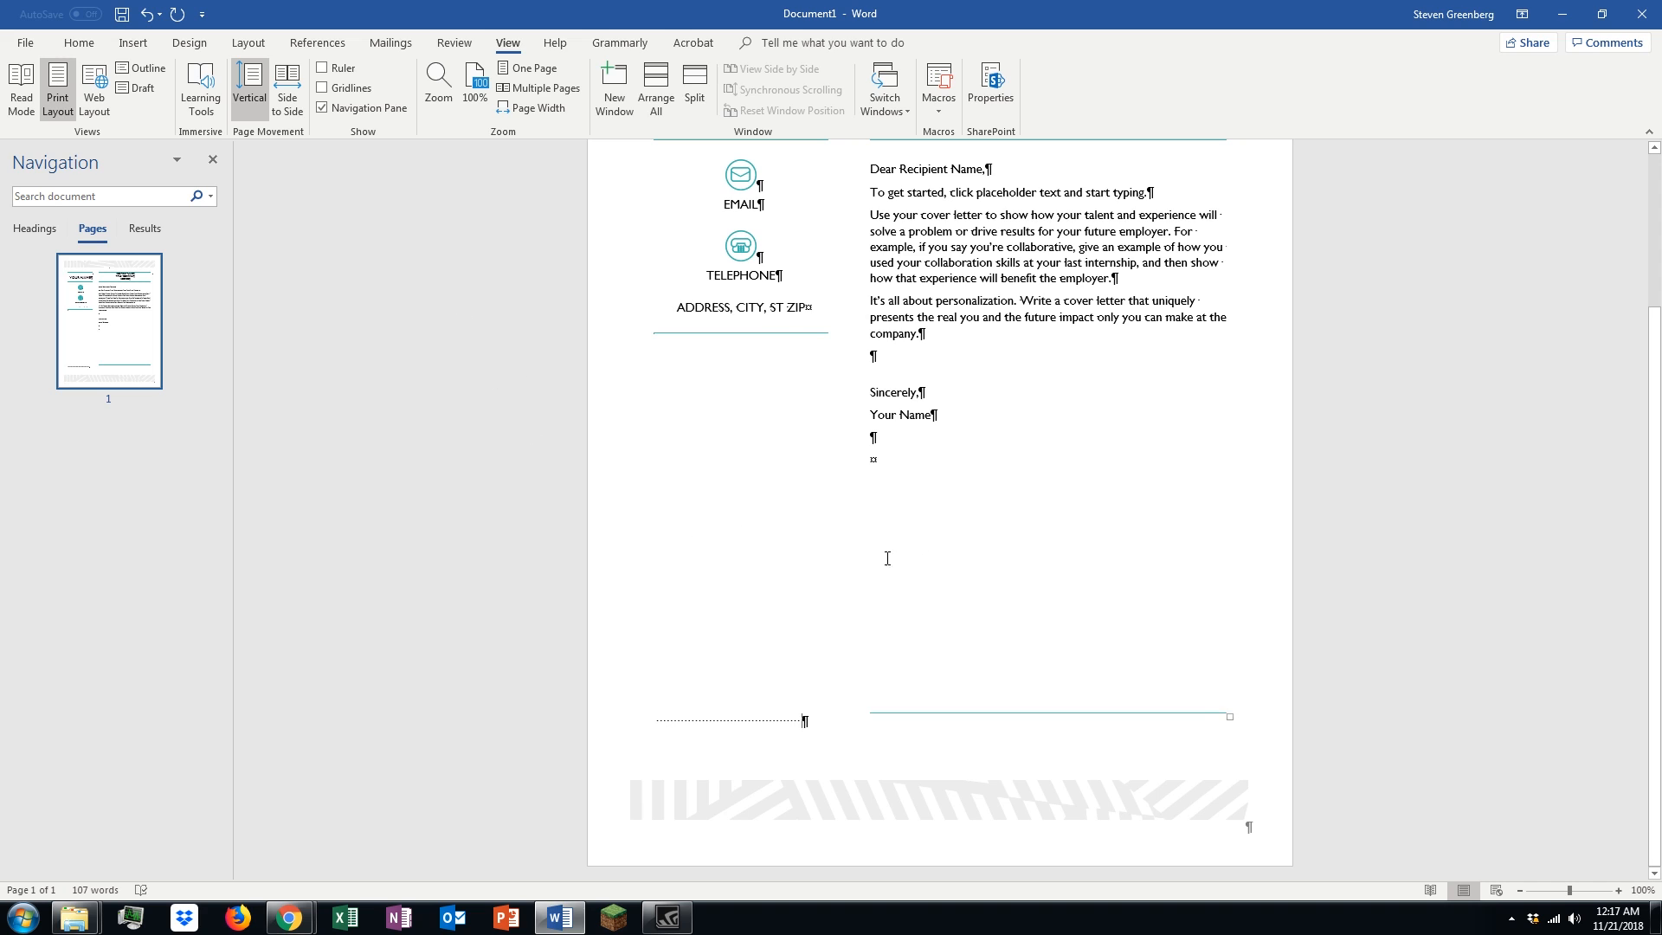
{"action": "left_click", "coordinate": [287, 917]}
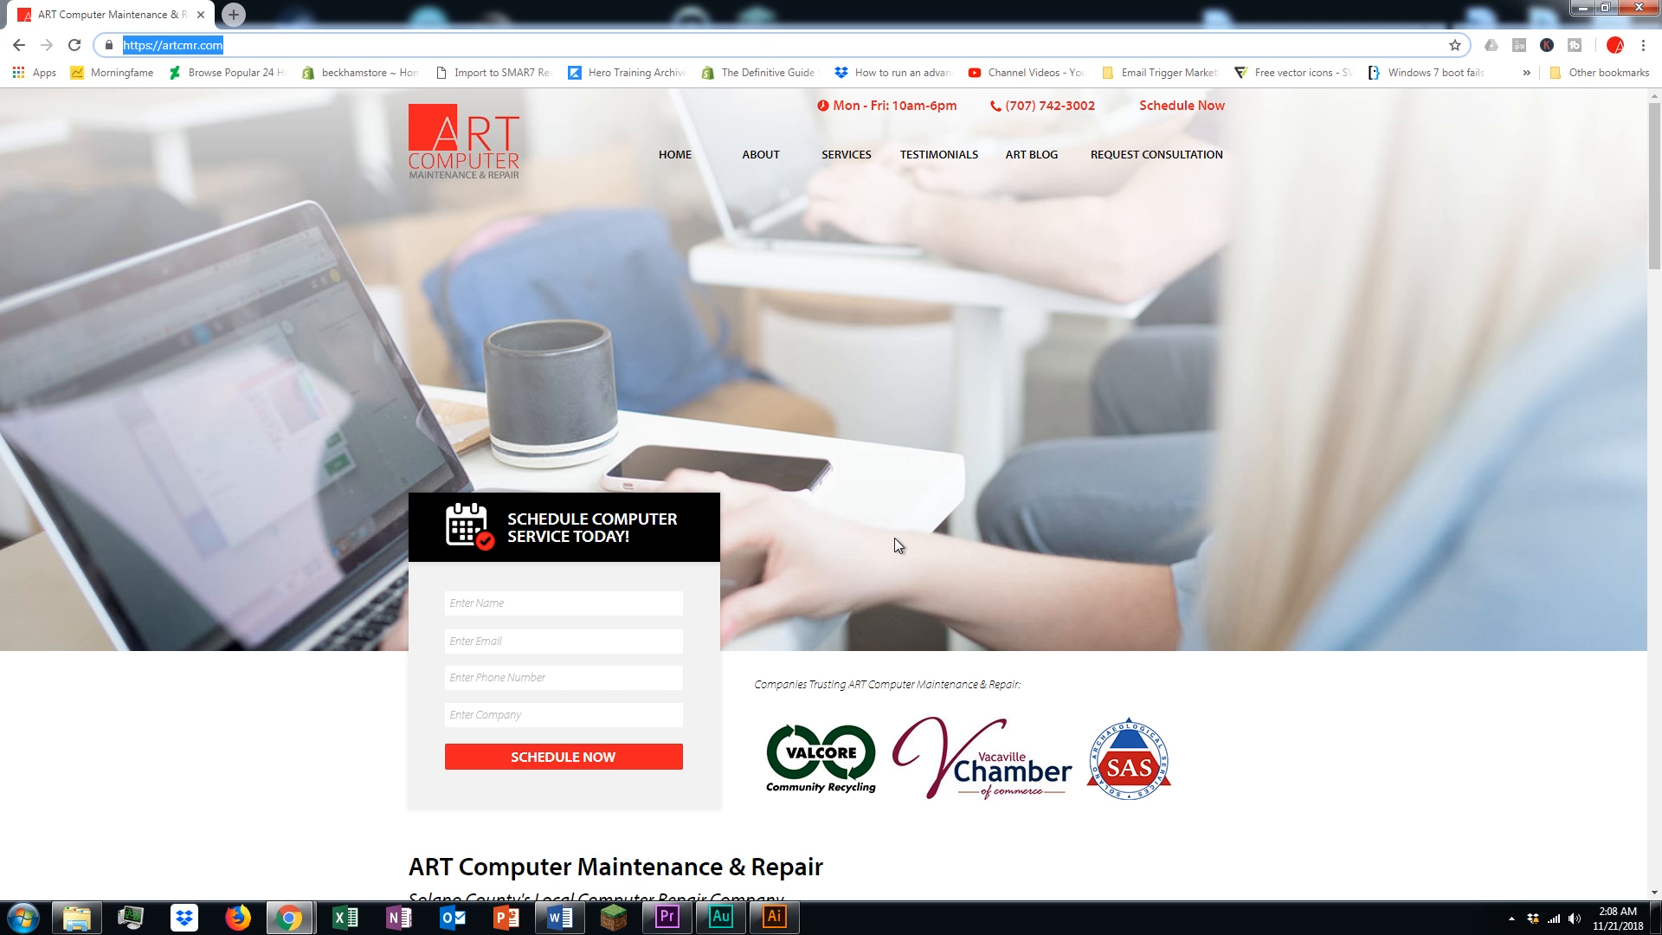